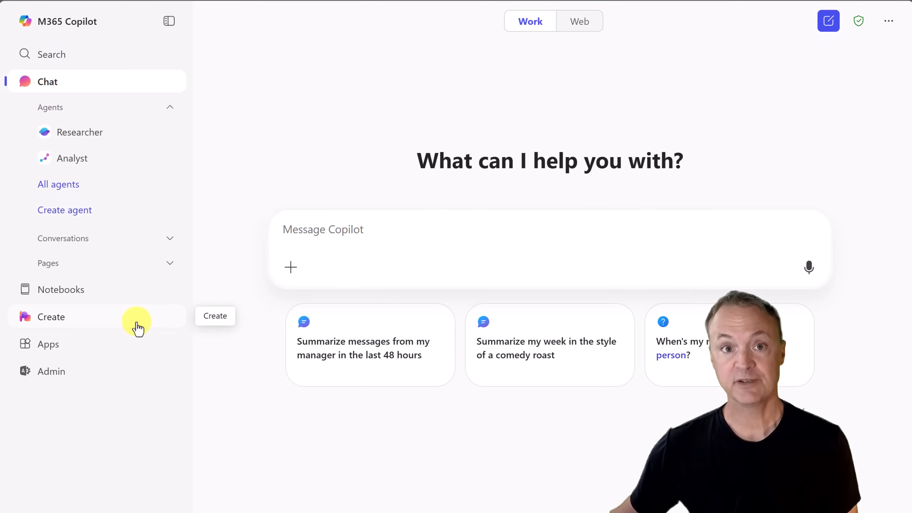
Go to the Notebooks area from the left navigation
{"action": "left_click", "coordinate": [61, 290]}
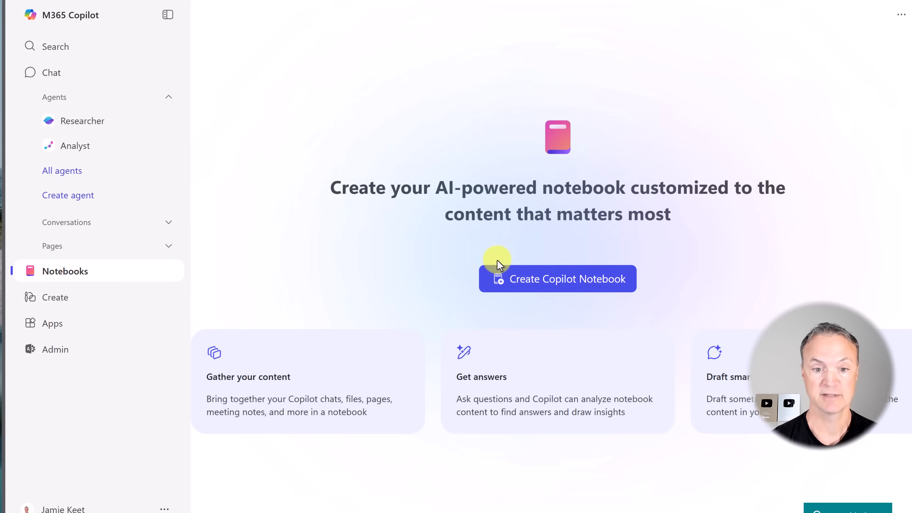
Start a new Copilot Notebook and attach all five EV files from My files > Notebooks as references
{"action": "left_click", "coordinate": [557, 278]}
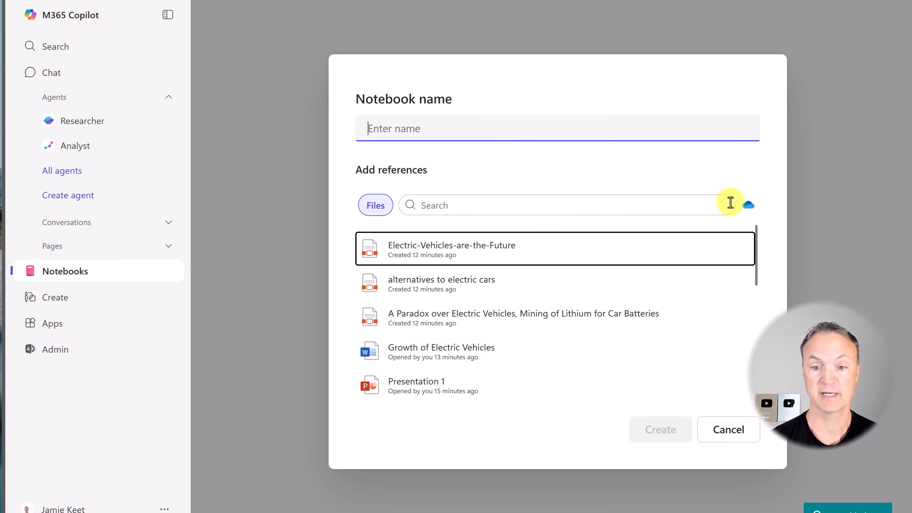
{"action": "mouse_move", "coordinate": [564, 258]}
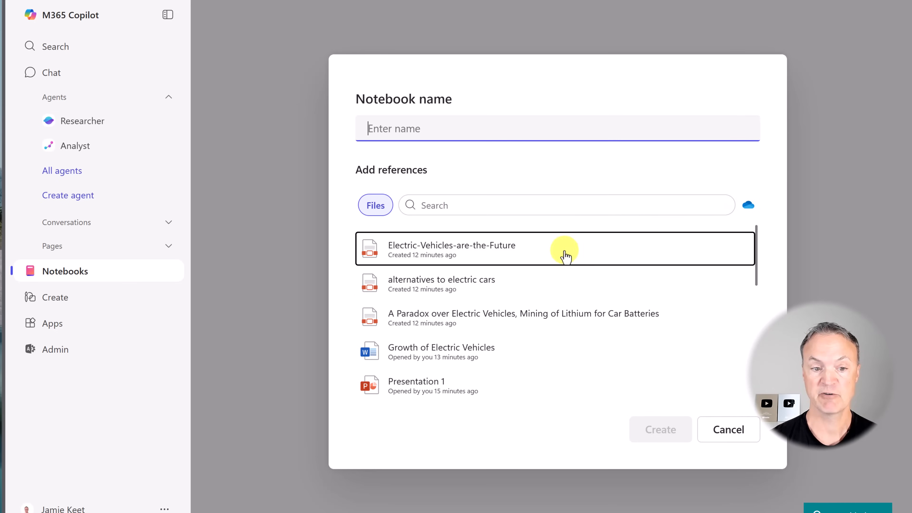
{"action": "mouse_move", "coordinate": [751, 208]}
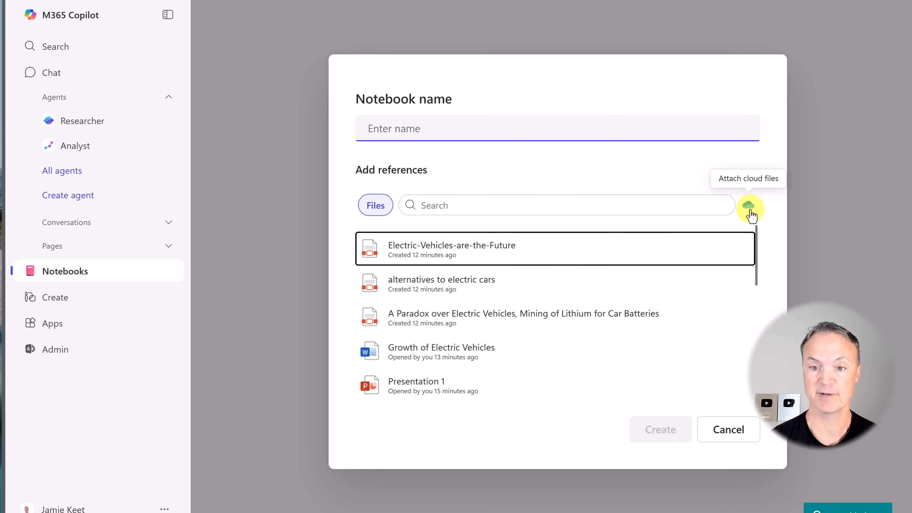
{"action": "left_click", "coordinate": [749, 207]}
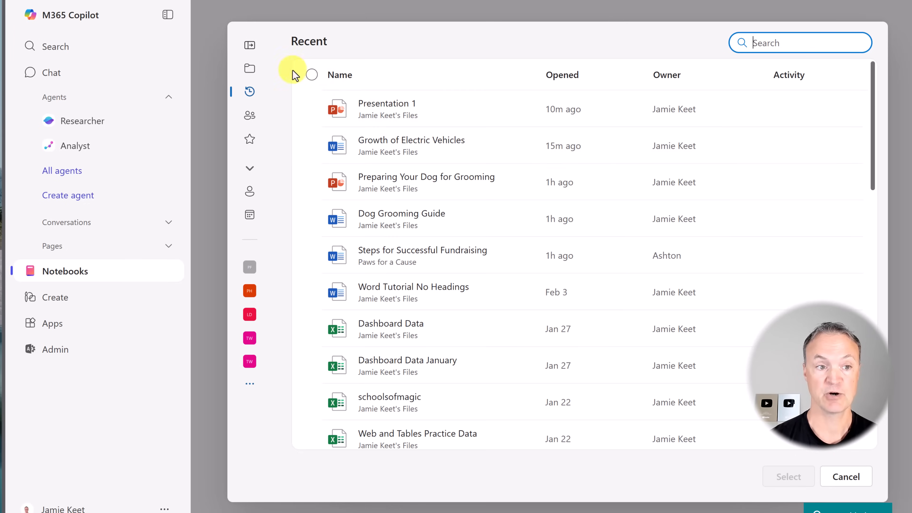
{"action": "left_click", "coordinate": [249, 69]}
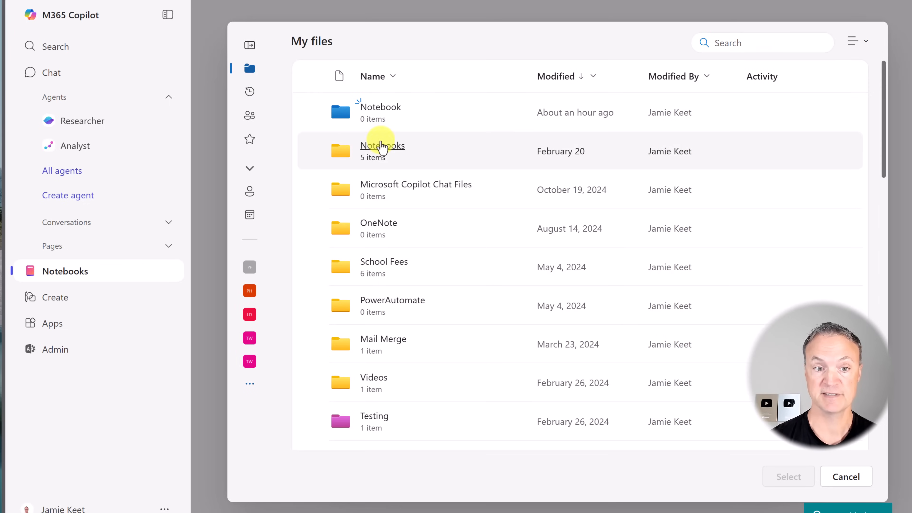
{"action": "left_click", "coordinate": [383, 146]}
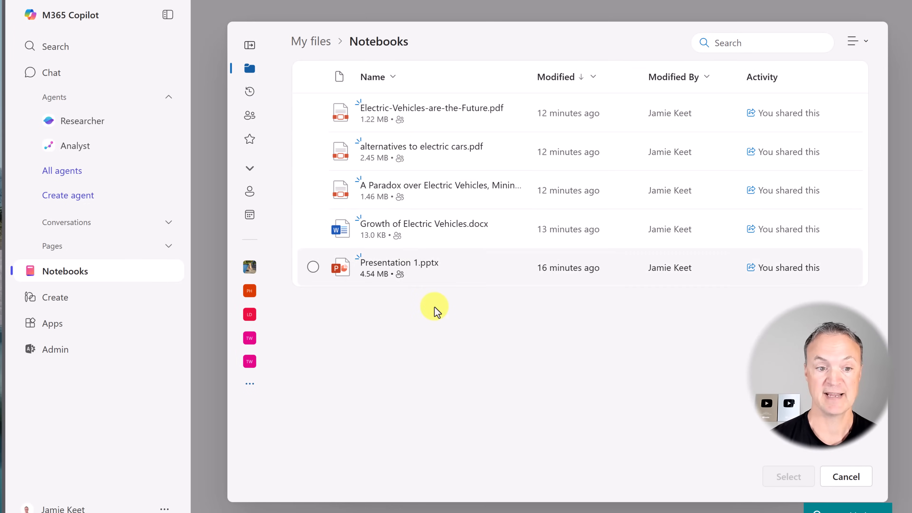
{"action": "left_click", "coordinate": [314, 151]}
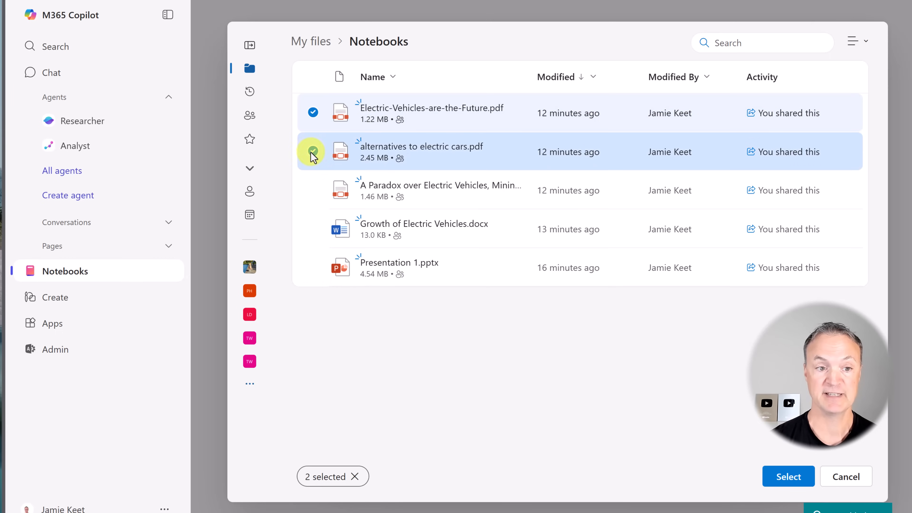
{"action": "left_click", "coordinate": [313, 77]}
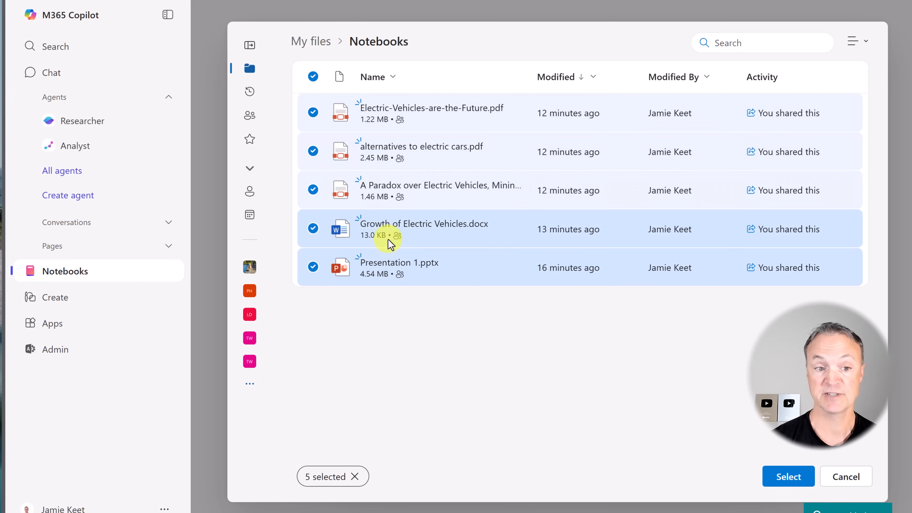
{"action": "mouse_move", "coordinate": [701, 341]}
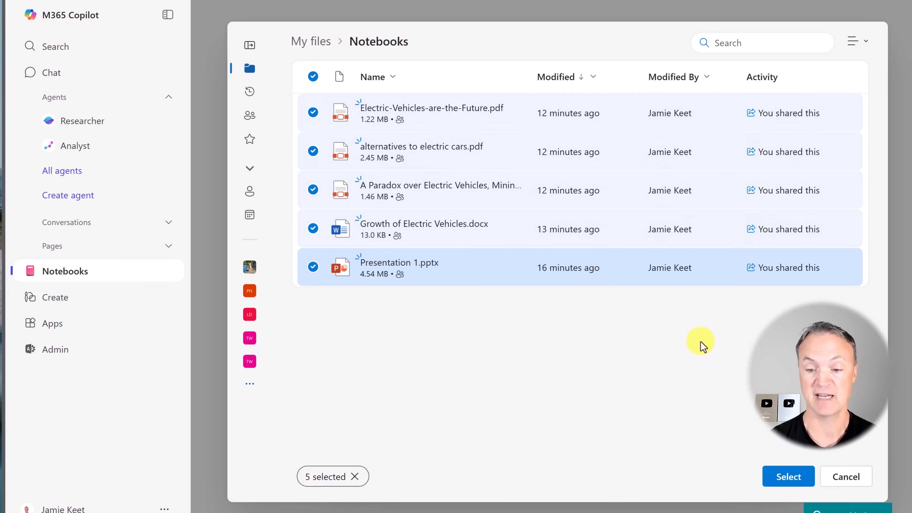
{"action": "left_click", "coordinate": [788, 477]}
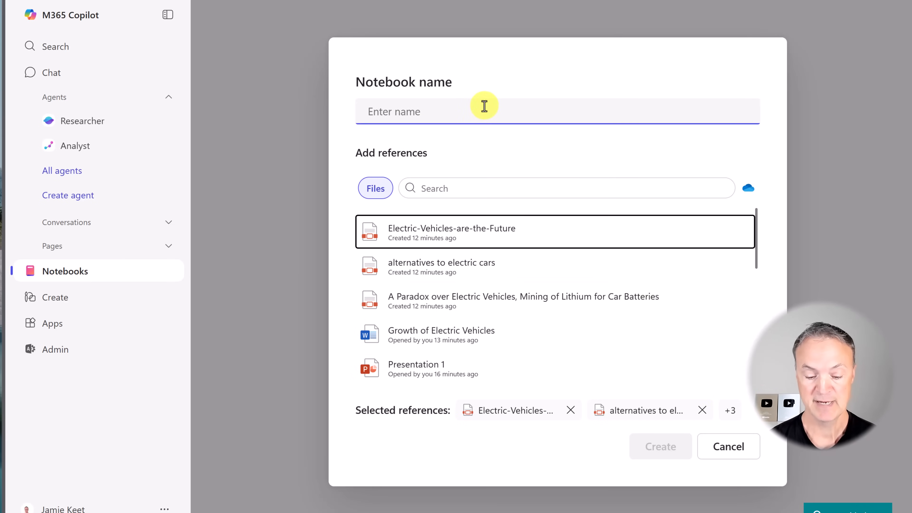
Name the notebook 'EVs' and create it
{"action": "type", "text": "EVs"}
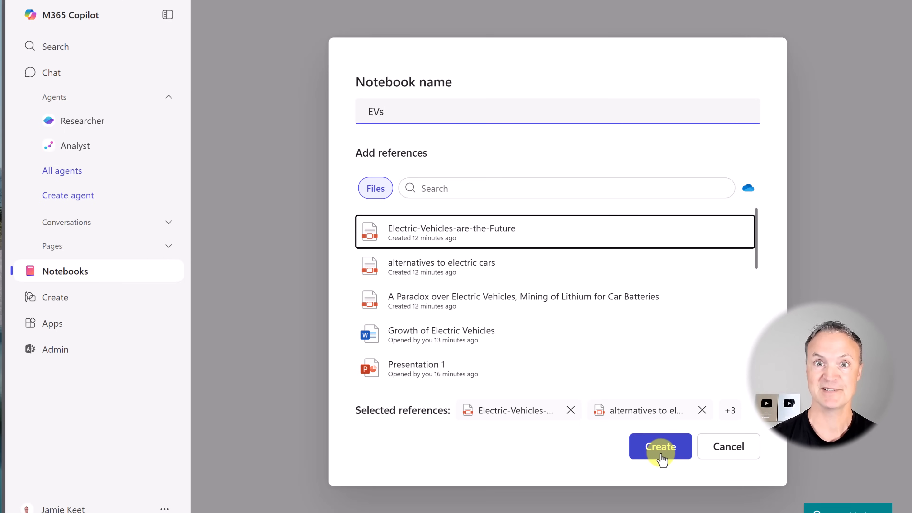
{"action": "left_click", "coordinate": [660, 446]}
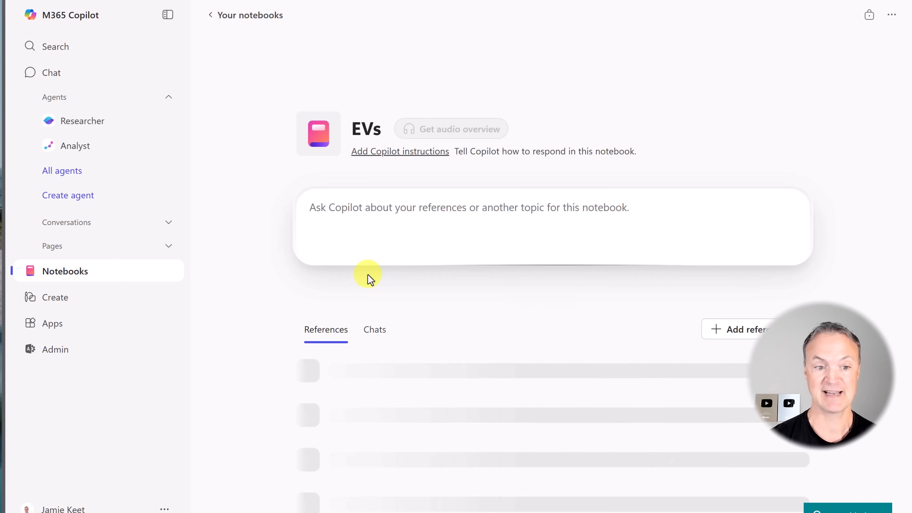
{"action": "mouse_move", "coordinate": [338, 279]}
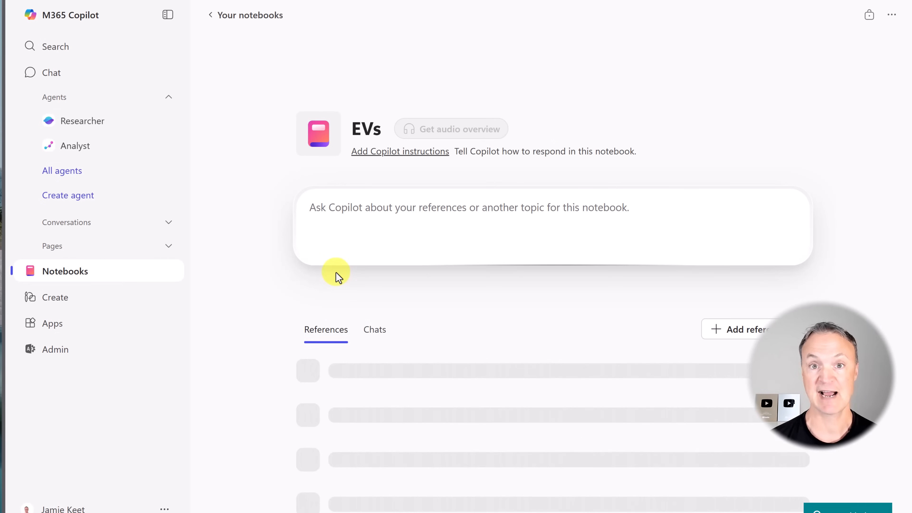
Review the five loaded references and reveal the Upload and Link options for adding more
{"action": "left_click", "coordinate": [468, 217]}
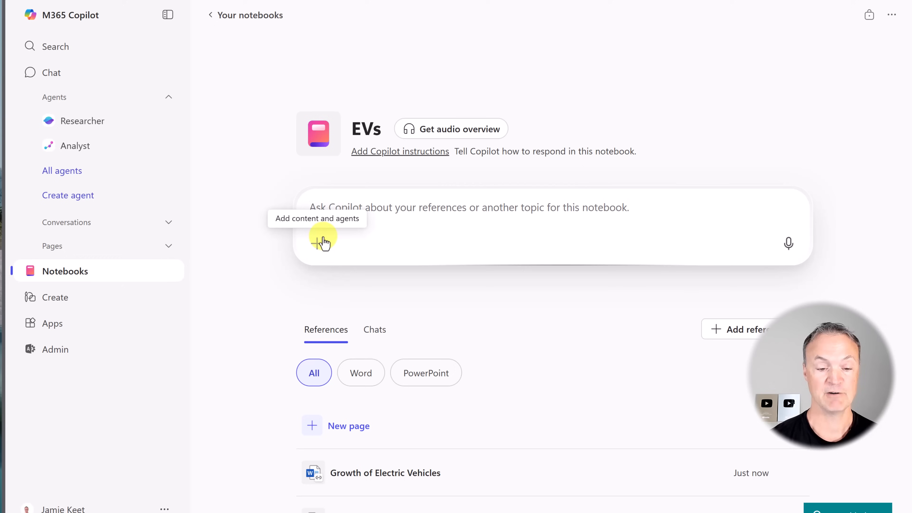
{"action": "scroll", "scroll_direction": "down", "scroll_amount": 3}
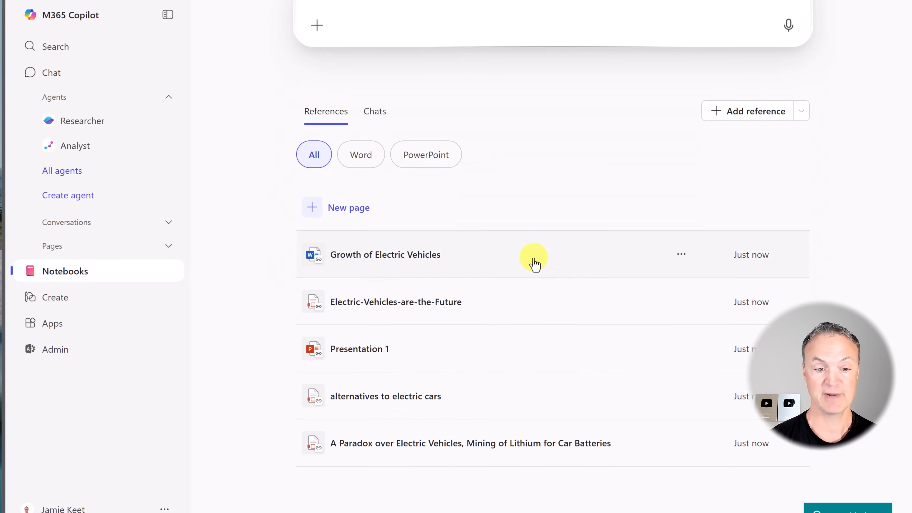
{"action": "mouse_move", "coordinate": [584, 292]}
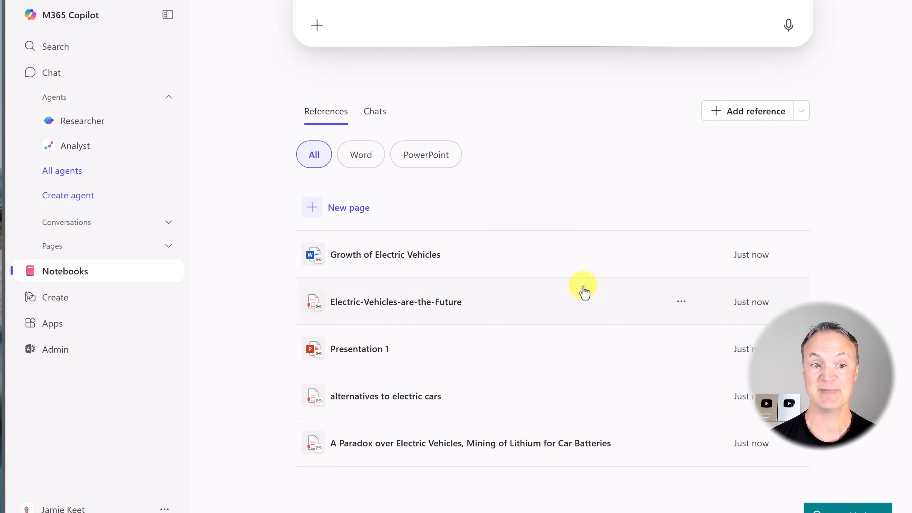
{"action": "mouse_move", "coordinate": [604, 302]}
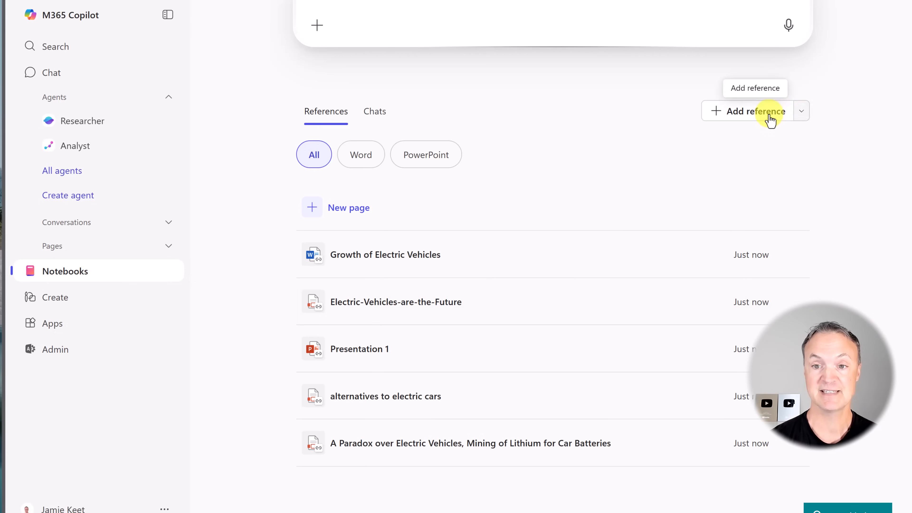
{"action": "left_click", "coordinate": [754, 111]}
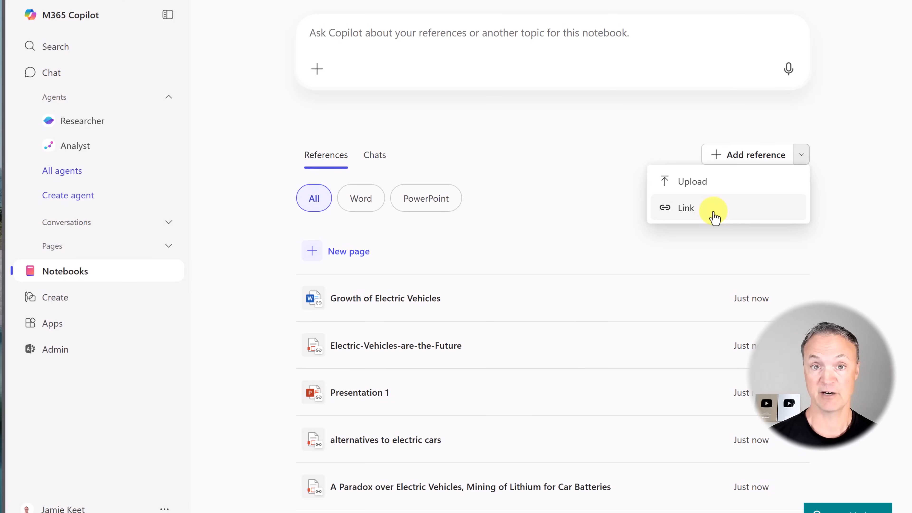
{"action": "mouse_move", "coordinate": [724, 212]}
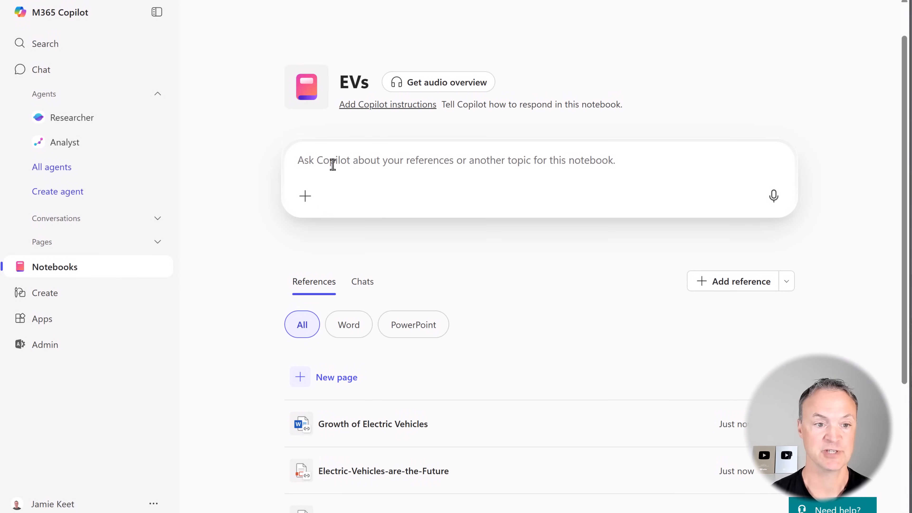
Ask Copilot for a summary of all uploaded documents about the electric vehicle industry
{"action": "type", "text": "Give me a summary of all the documents I've uploaded about the electric vehicle industry."}
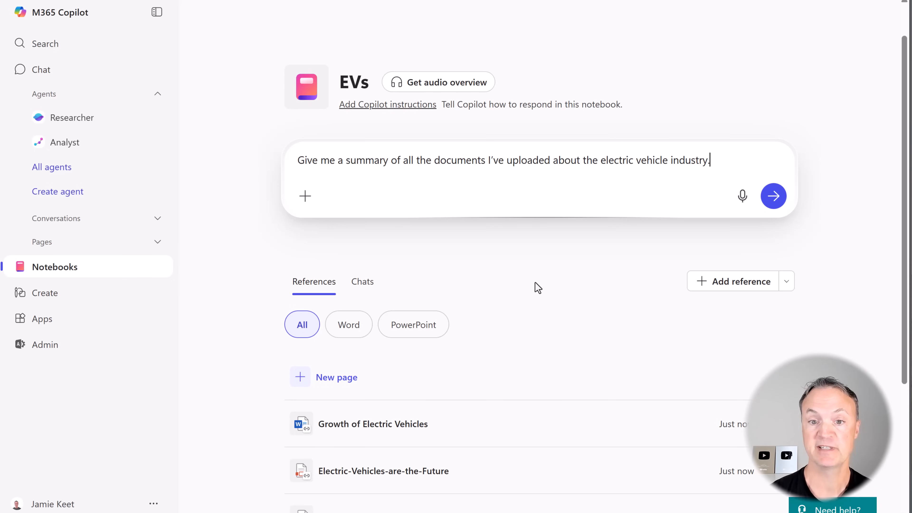
{"action": "left_click", "coordinate": [774, 195]}
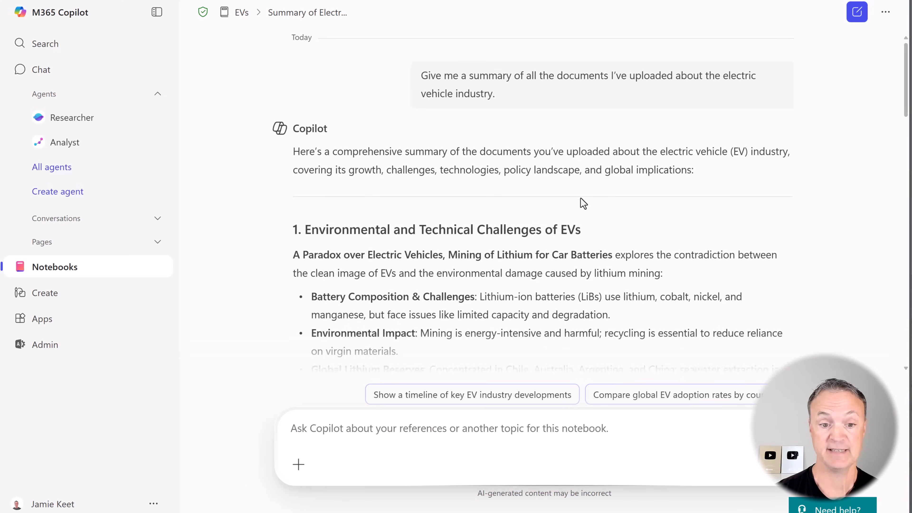
Get a bulleted key-points list of the cited 'alternatives to electric cars.pdf'
{"action": "scroll", "scroll_direction": "down", "scroll_amount": 3}
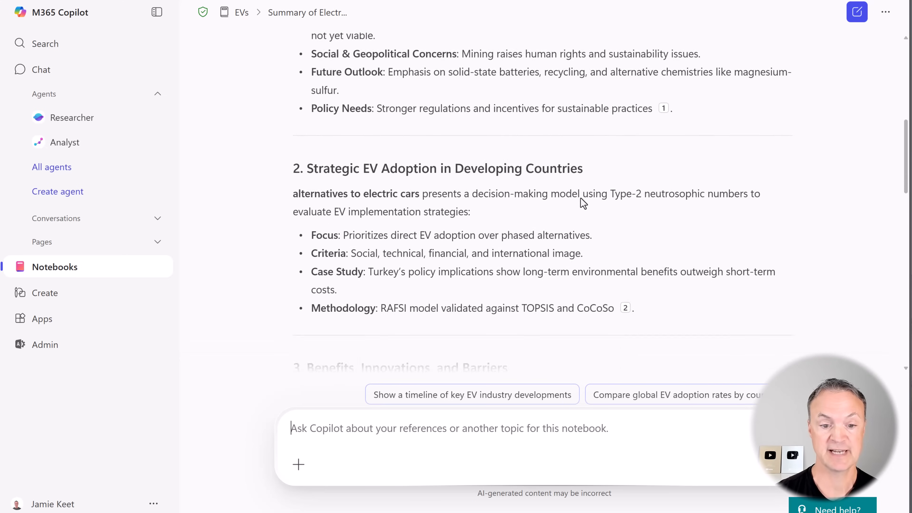
{"action": "scroll", "scroll_direction": "down", "scroll_amount": 3}
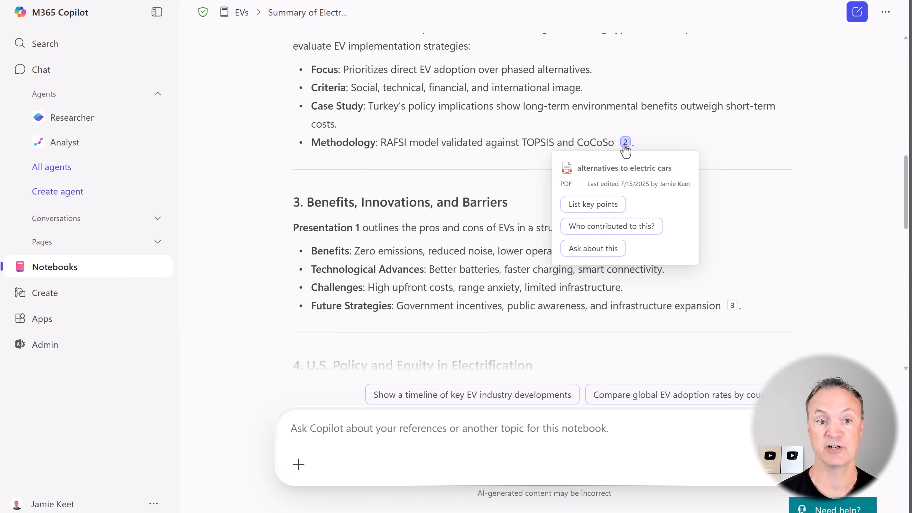
{"action": "mouse_move", "coordinate": [630, 161]}
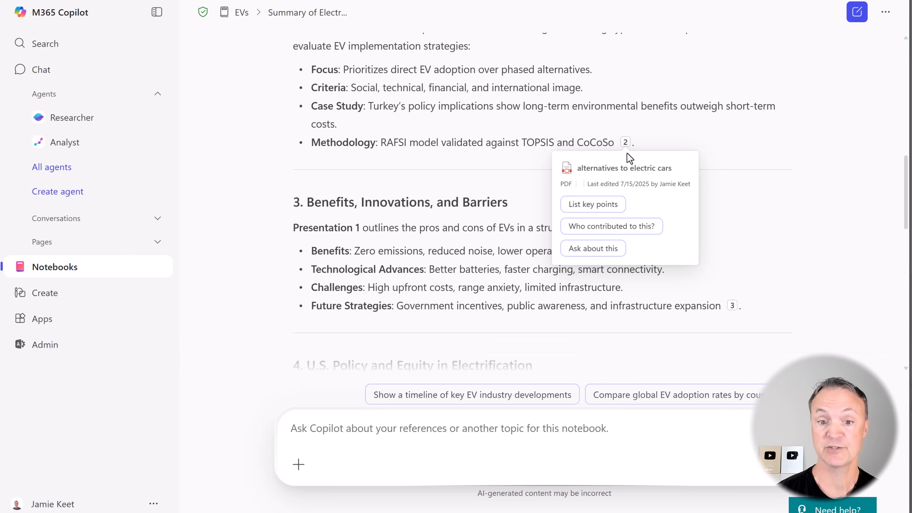
{"action": "mouse_move", "coordinate": [606, 215]}
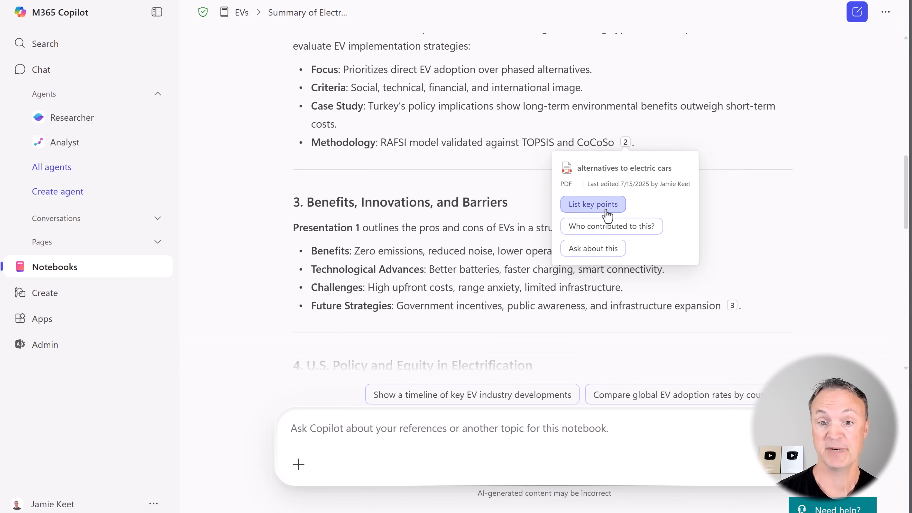
{"action": "mouse_move", "coordinate": [605, 233]}
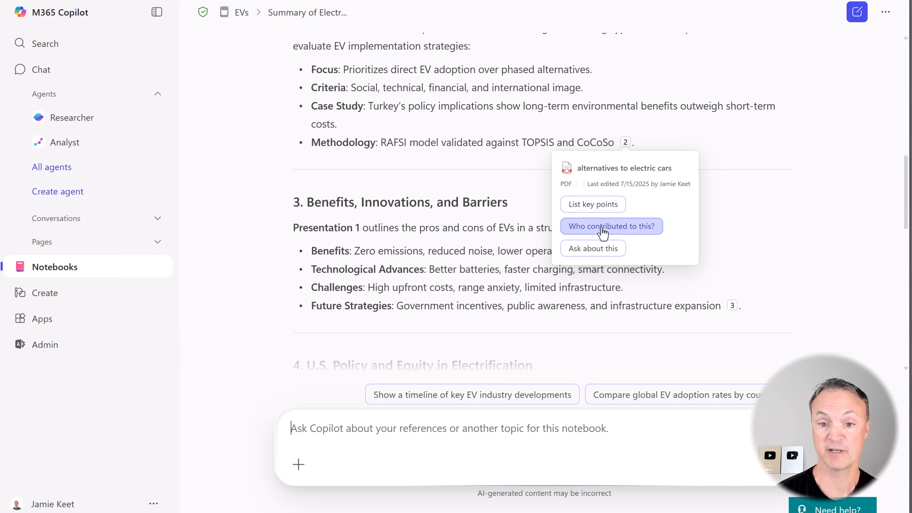
{"action": "mouse_move", "coordinate": [596, 251]}
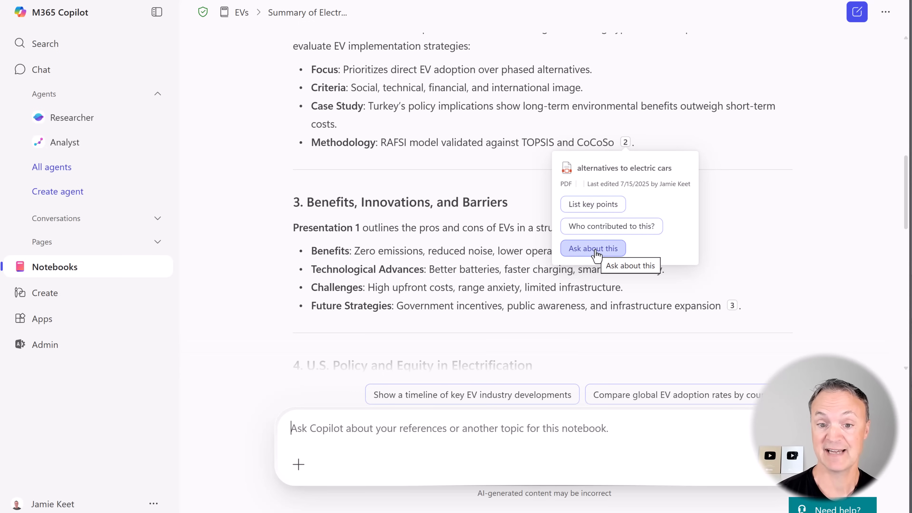
{"action": "left_click", "coordinate": [593, 204]}
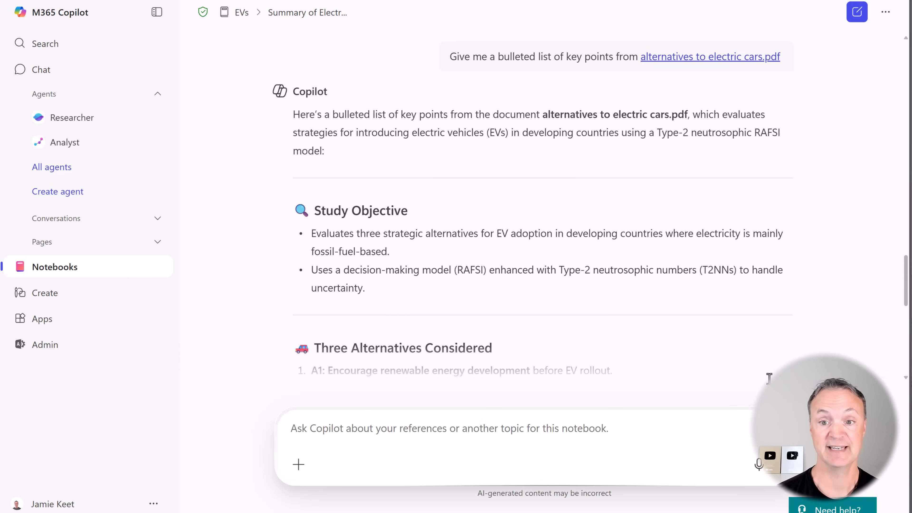
Ask Copilot to extract and list the pros and cons of electric vehicles and read the answer
{"action": "scroll", "scroll_direction": "down", "scroll_amount": 3}
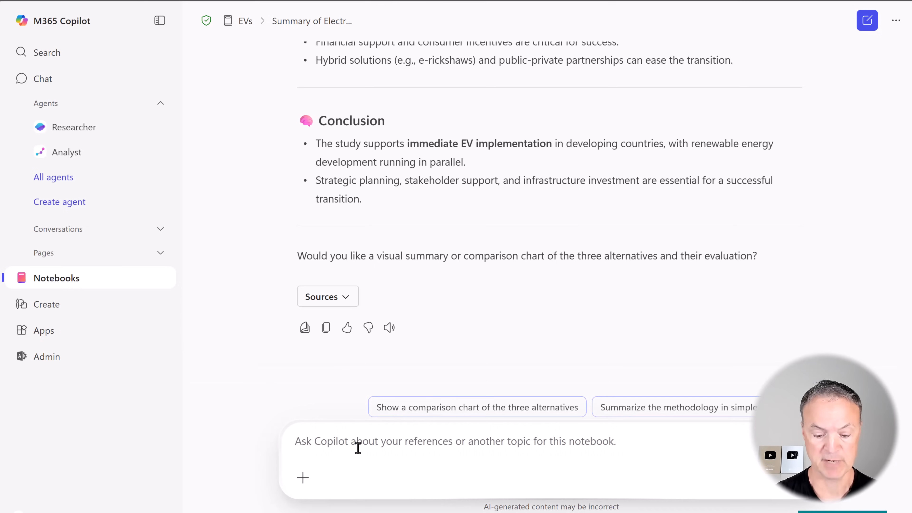
{"action": "type", "text": "Extract and list the pros and cons of electric vehicles mentioned here."}
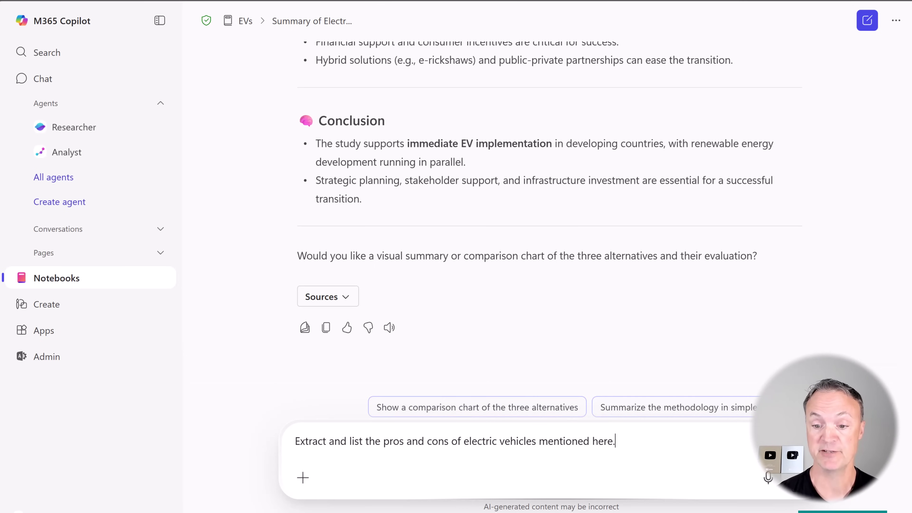
{"action": "key", "text": "Enter"}
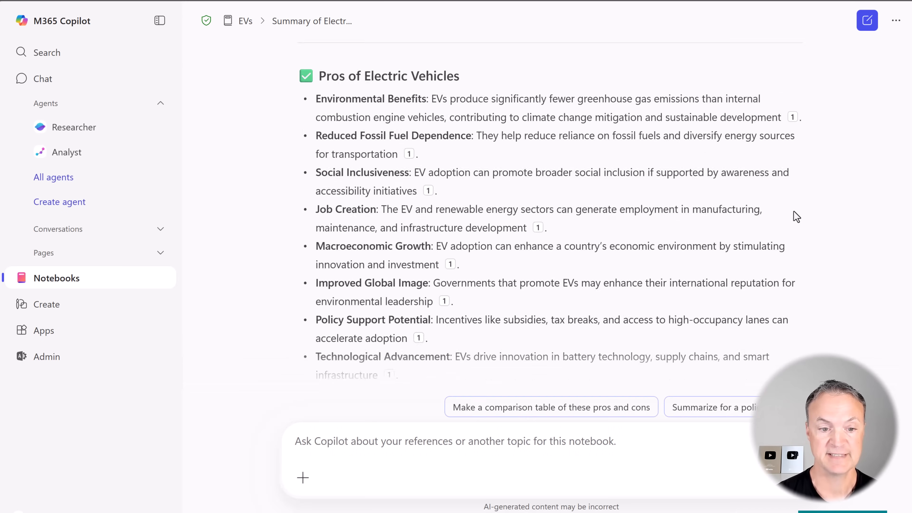
{"action": "scroll", "scroll_direction": "down", "scroll_amount": 3}
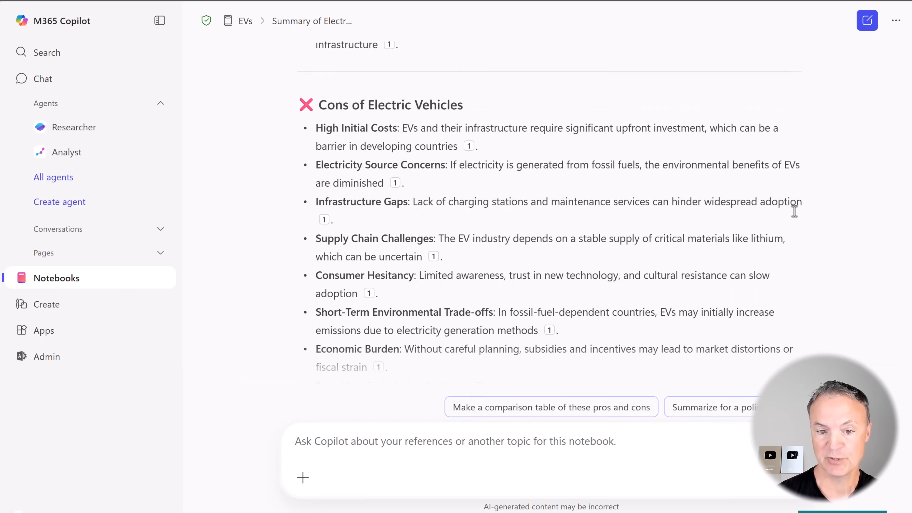
{"action": "scroll", "scroll_direction": "down", "scroll_amount": 3}
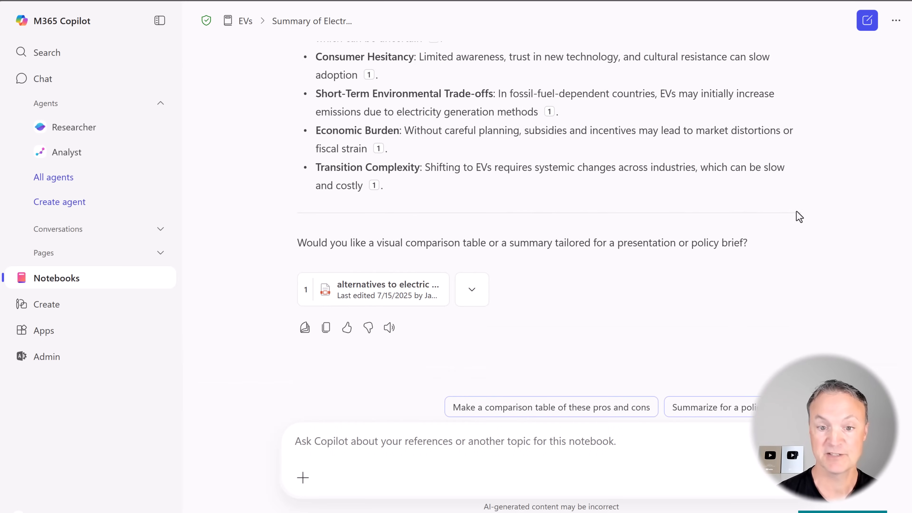
{"action": "mouse_move", "coordinate": [770, 251]}
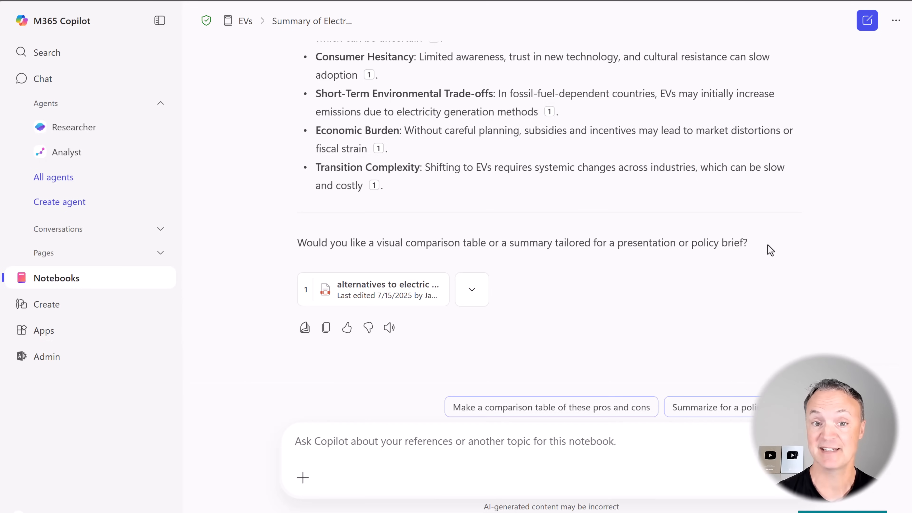
{"action": "mouse_move", "coordinate": [677, 283]}
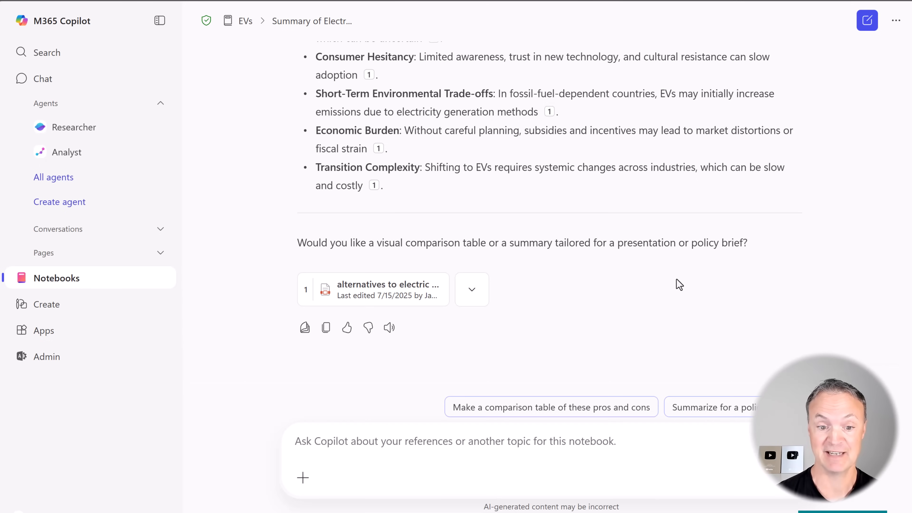
{"action": "mouse_move", "coordinate": [531, 415]}
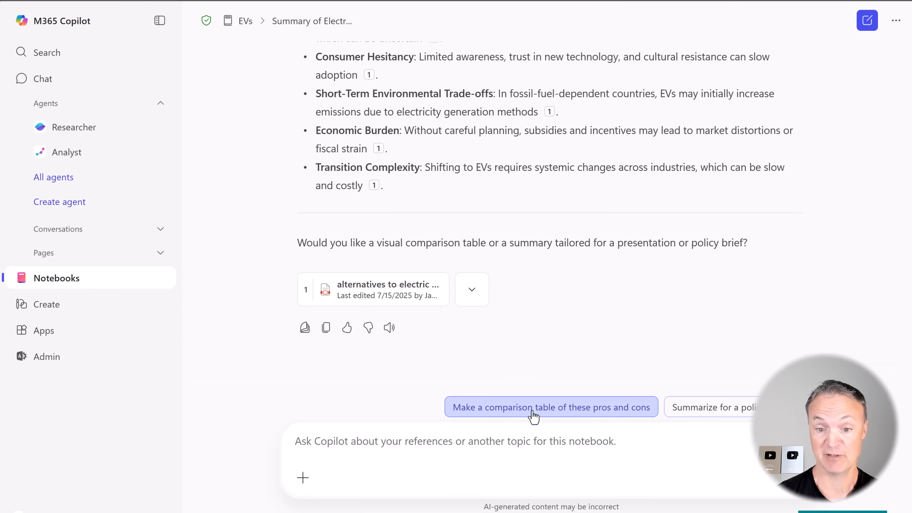
Use the suggested prompt to get a comparison table of the EV pros and cons
{"action": "left_click", "coordinate": [533, 407]}
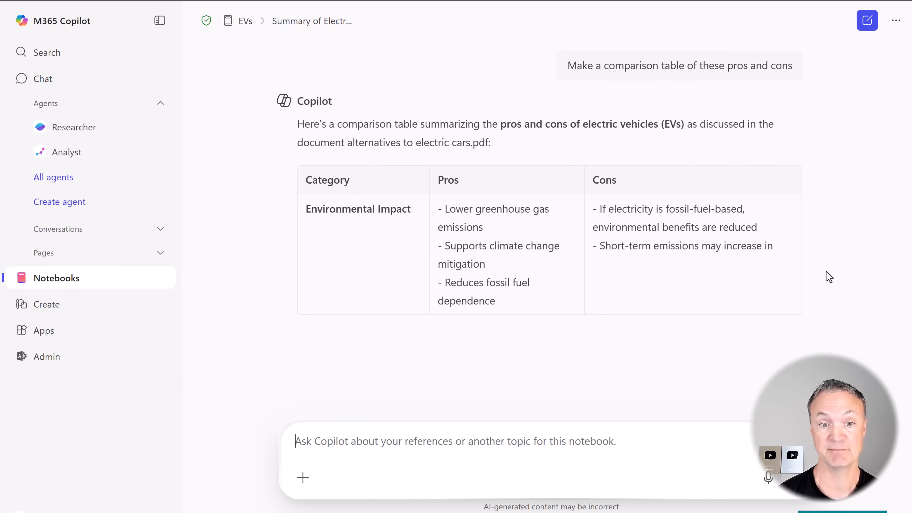
{"action": "scroll", "scroll_direction": "down", "scroll_amount": 3}
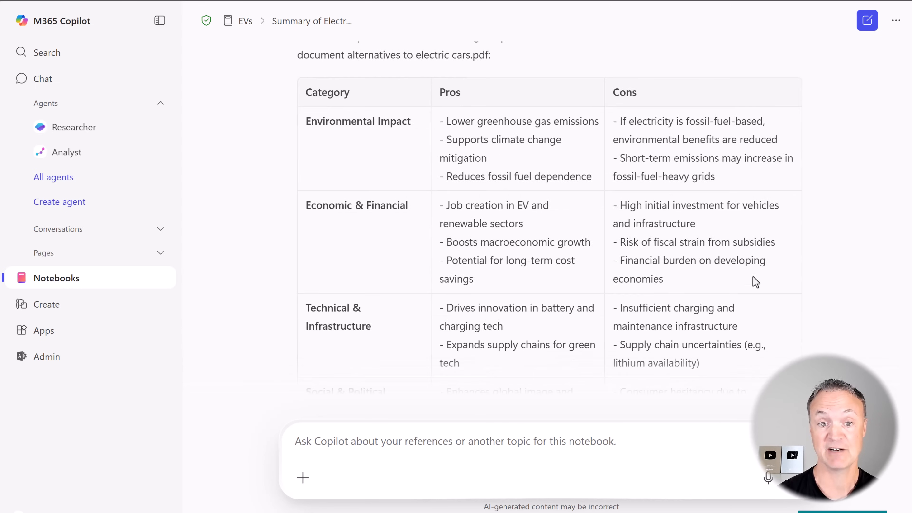
{"action": "scroll", "scroll_direction": "down", "scroll_amount": 3}
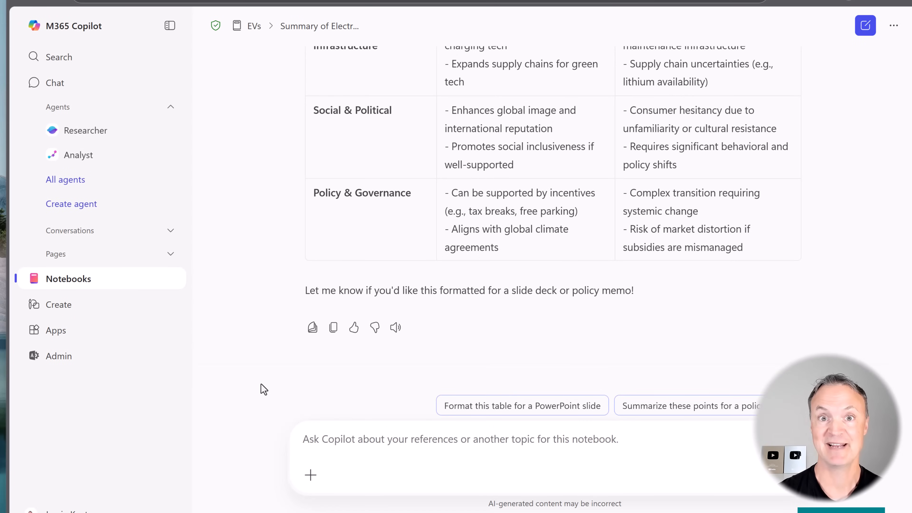
{"action": "mouse_move", "coordinate": [389, 476]}
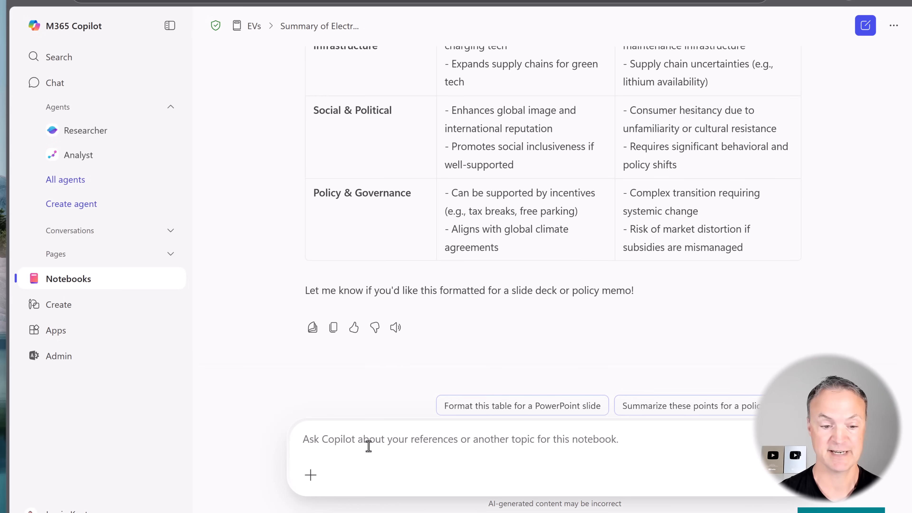
Ask Copilot to write a LinkedIn post summarizing the key insights from the reports
{"action": "type", "text": "Write a LinkedIn post summarizing the key insights from these reports"}
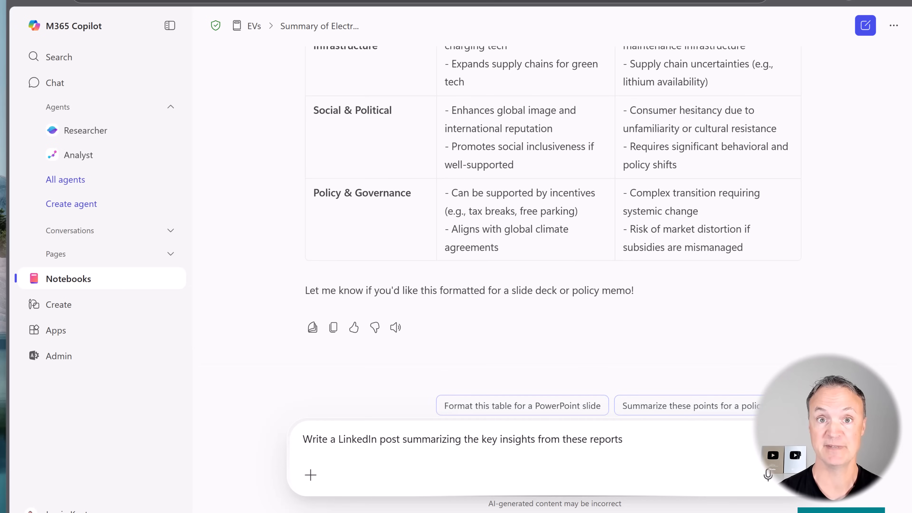
{"action": "key", "text": "Enter"}
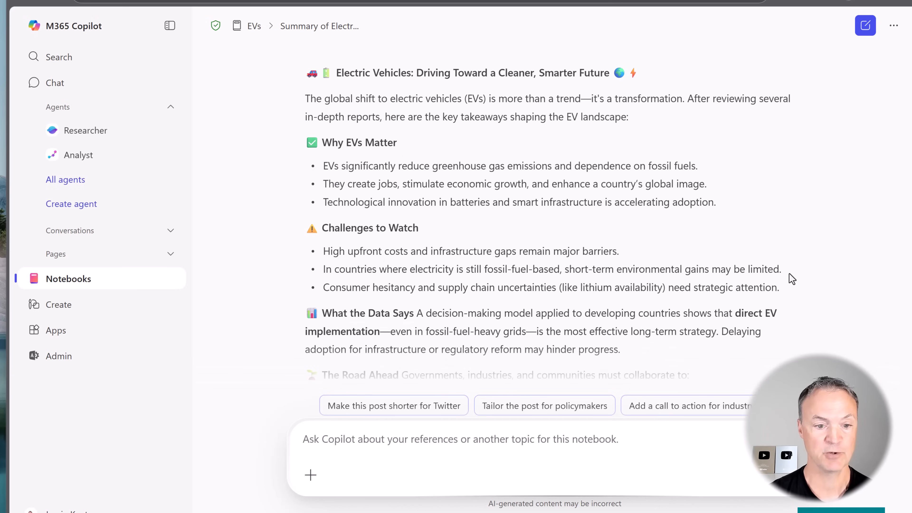
{"action": "scroll", "scroll_direction": "down", "scroll_amount": 3}
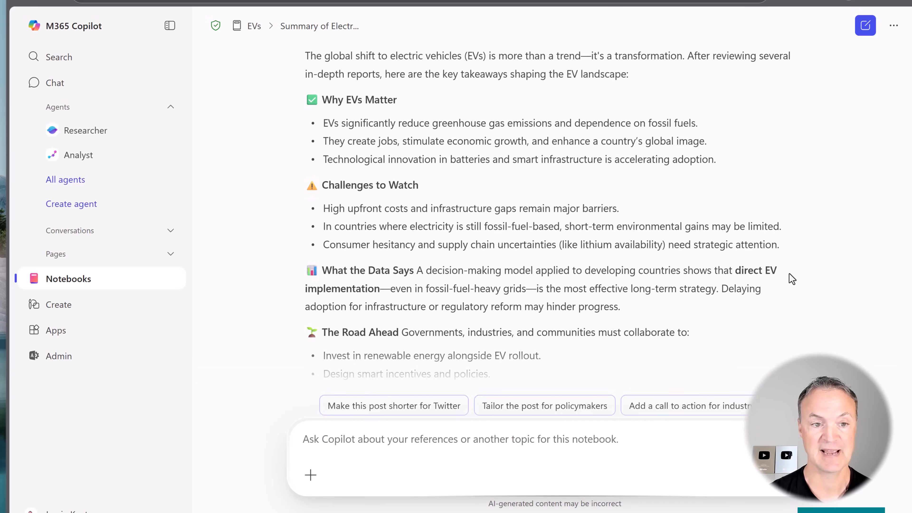
{"action": "scroll", "scroll_direction": "down", "scroll_amount": 3}
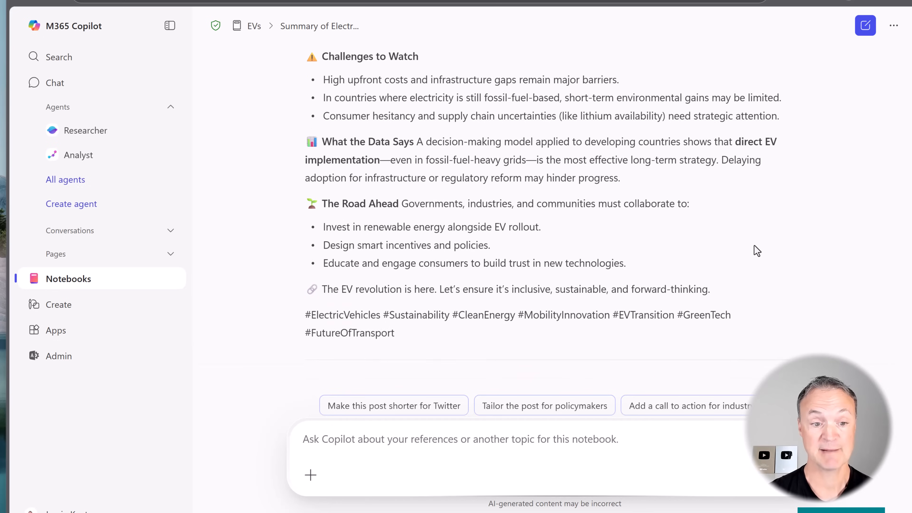
{"action": "scroll", "scroll_direction": "down", "scroll_amount": 3}
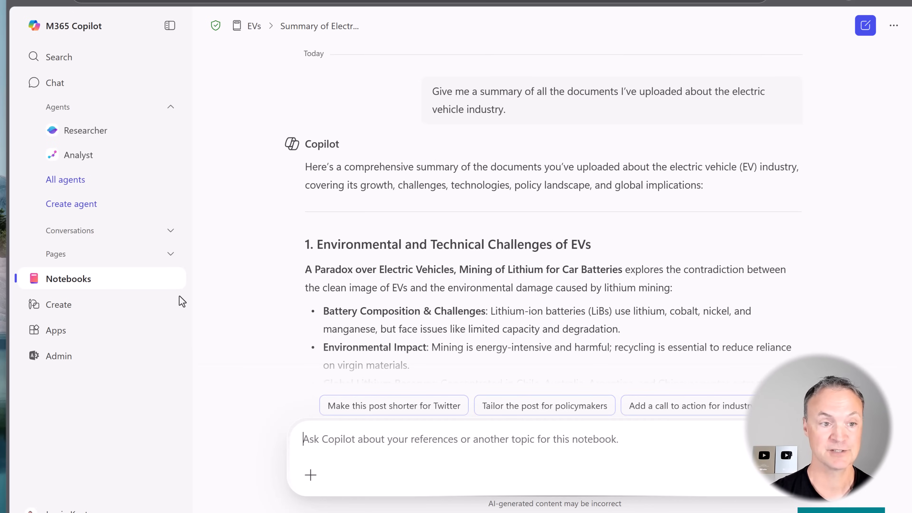
Reopen the EVs notebook from the list and start generating its audio overview
{"action": "left_click", "coordinate": [68, 278]}
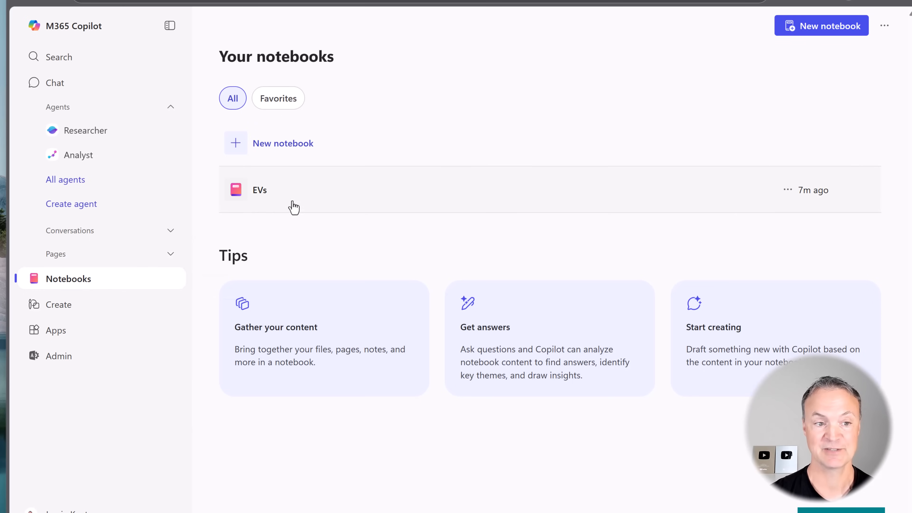
{"action": "left_click", "coordinate": [269, 190]}
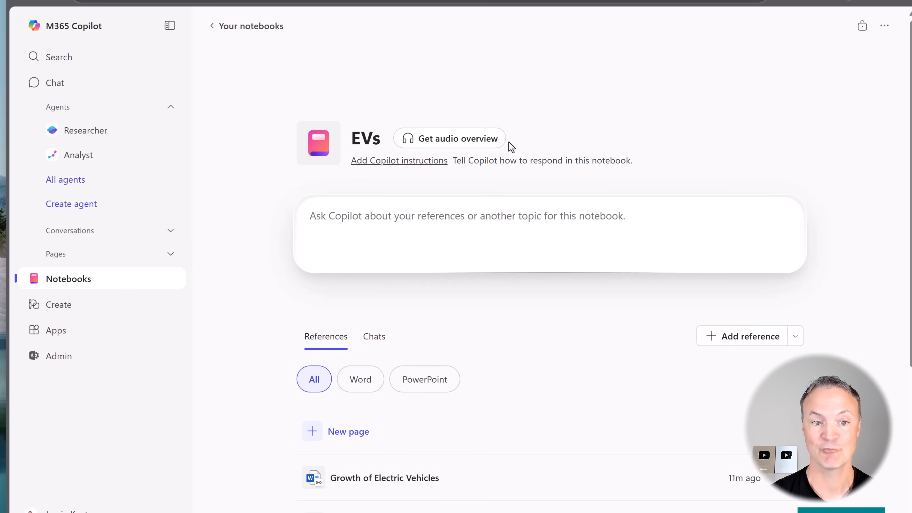
{"action": "mouse_move", "coordinate": [474, 150]}
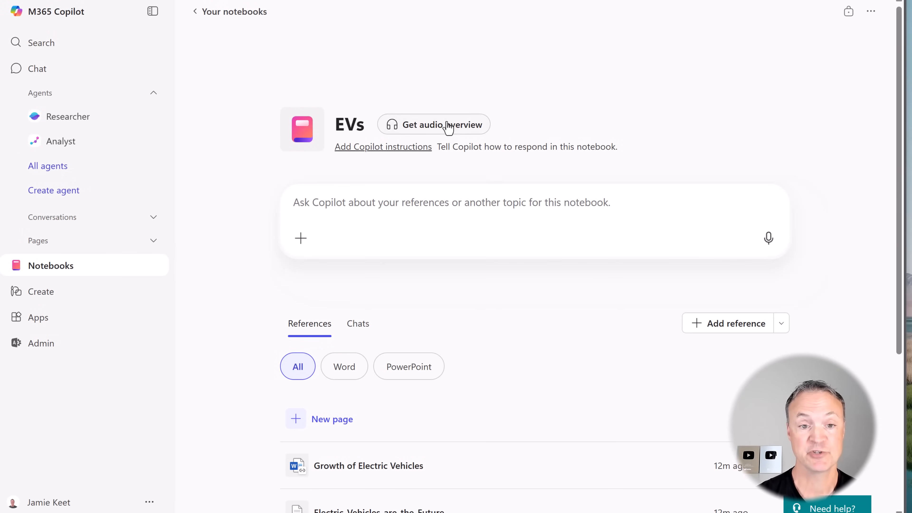
{"action": "left_click", "coordinate": [442, 124]}
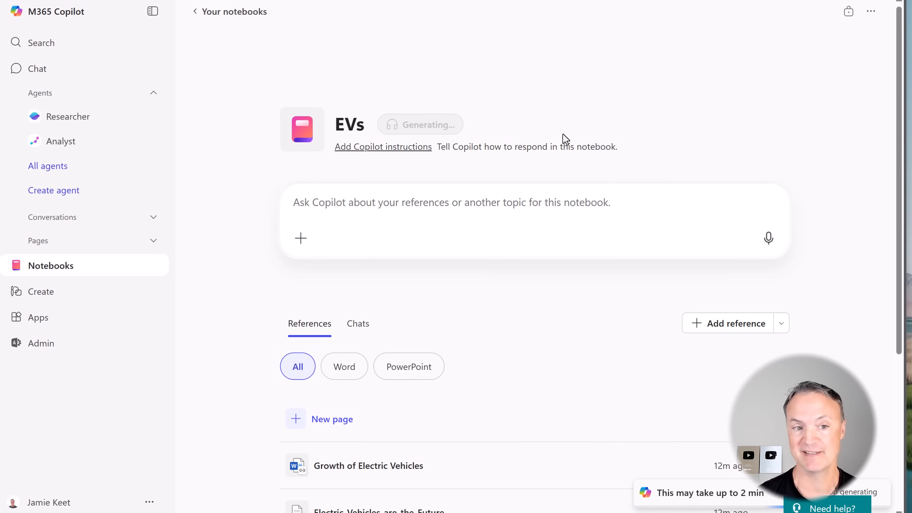
{"action": "mouse_move", "coordinate": [645, 372]}
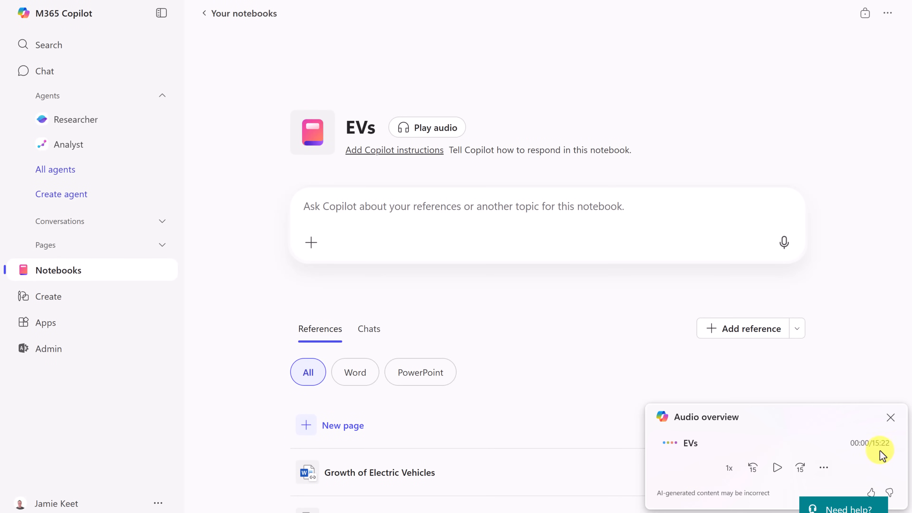
{"action": "mouse_move", "coordinate": [890, 458]}
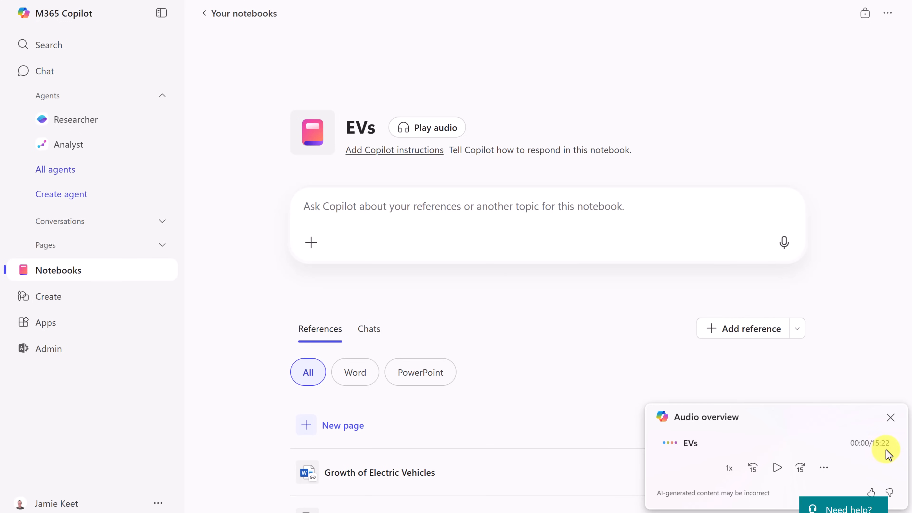
Play the 15:22 audio overview, skip 15 seconds ahead, set speed to 1.5x and pause at 00:47
{"action": "left_click", "coordinate": [777, 467]}
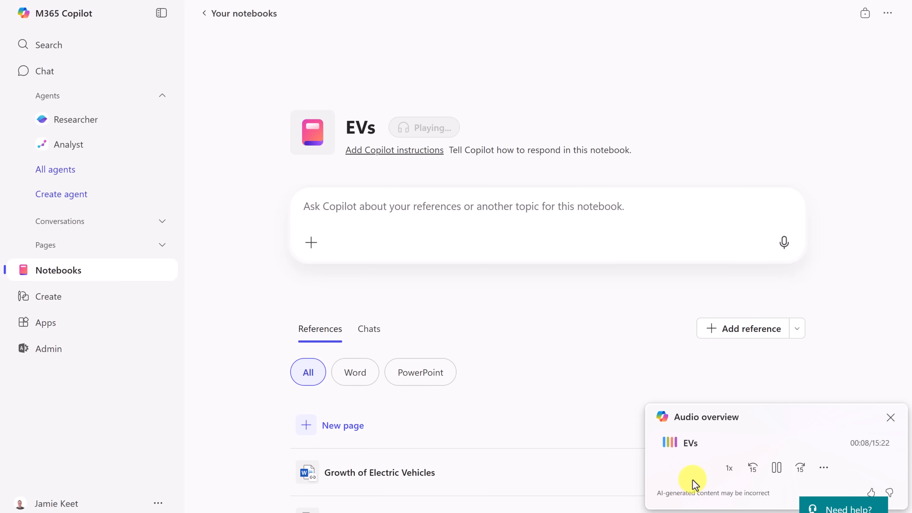
{"action": "left_click", "coordinate": [800, 468]}
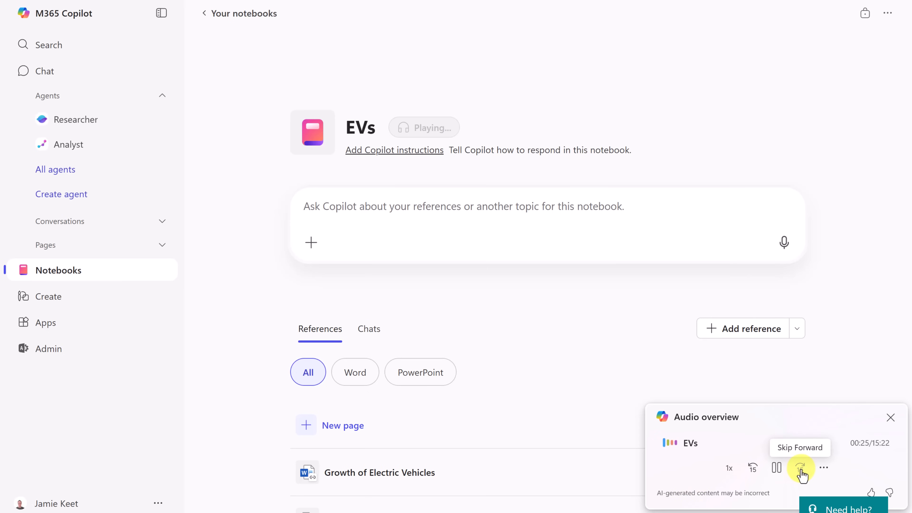
{"action": "left_click", "coordinate": [729, 468]}
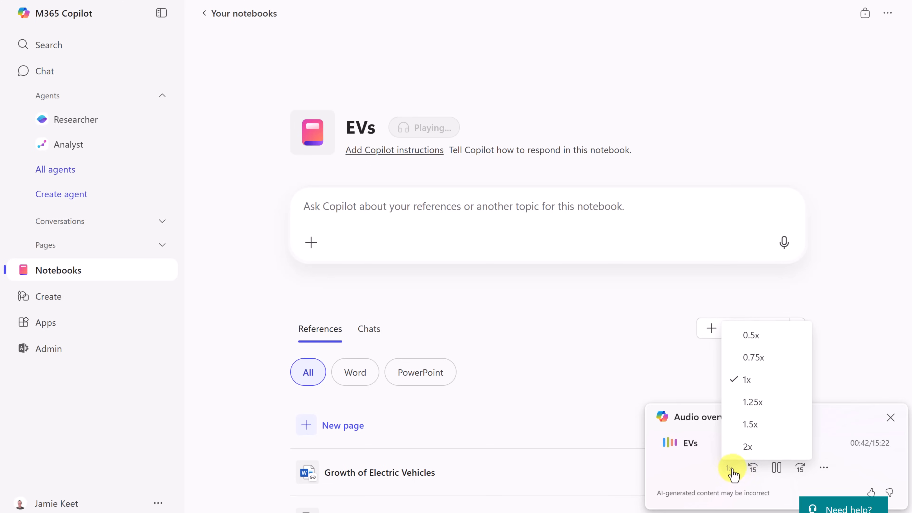
{"action": "left_click", "coordinate": [750, 424]}
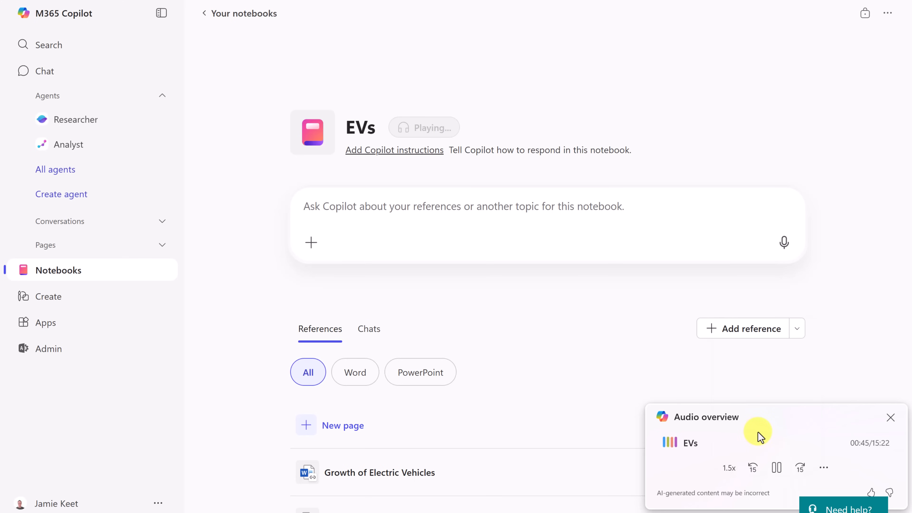
{"action": "left_click", "coordinate": [776, 468]}
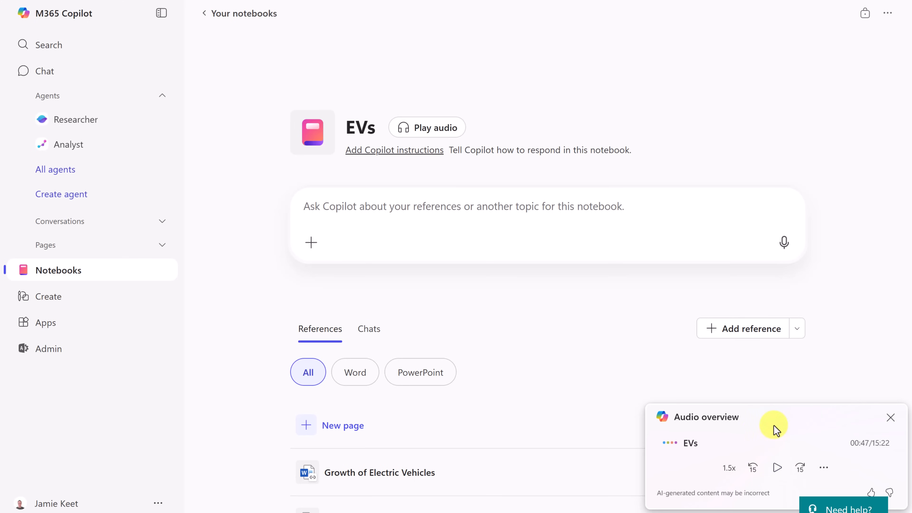
{"action": "left_click", "coordinate": [823, 467]}
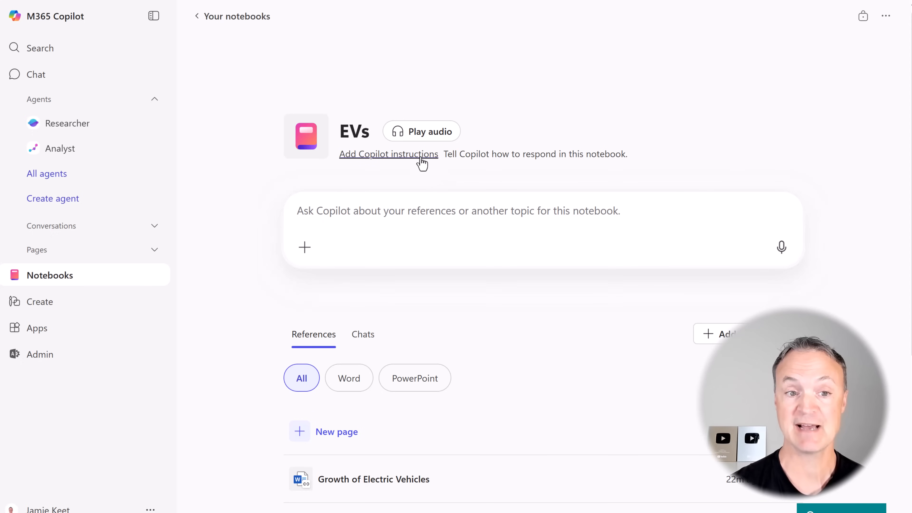
{"action": "mouse_move", "coordinate": [541, 166]}
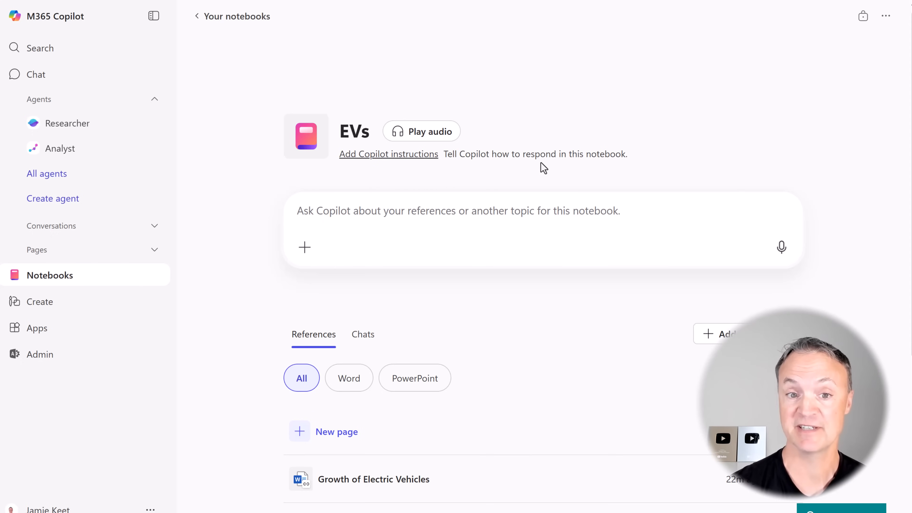
{"action": "left_click", "coordinate": [389, 154]}
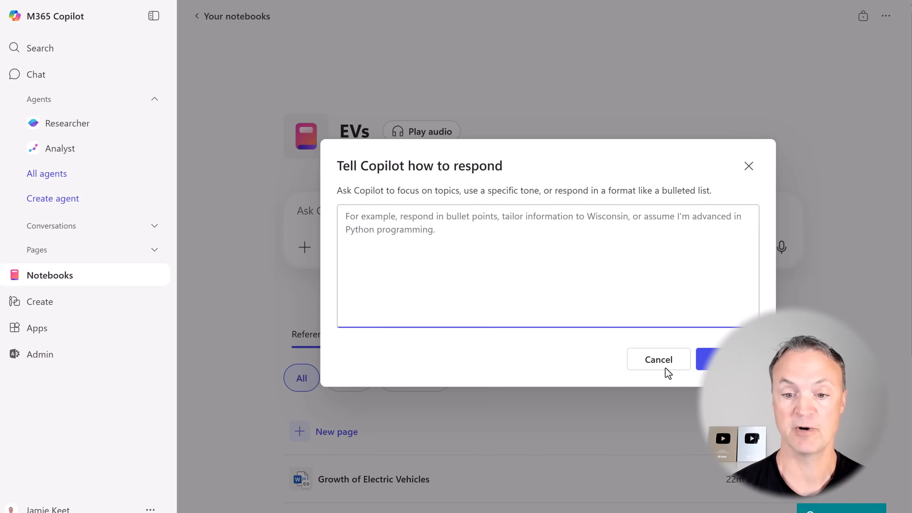
{"action": "left_click", "coordinate": [658, 359]}
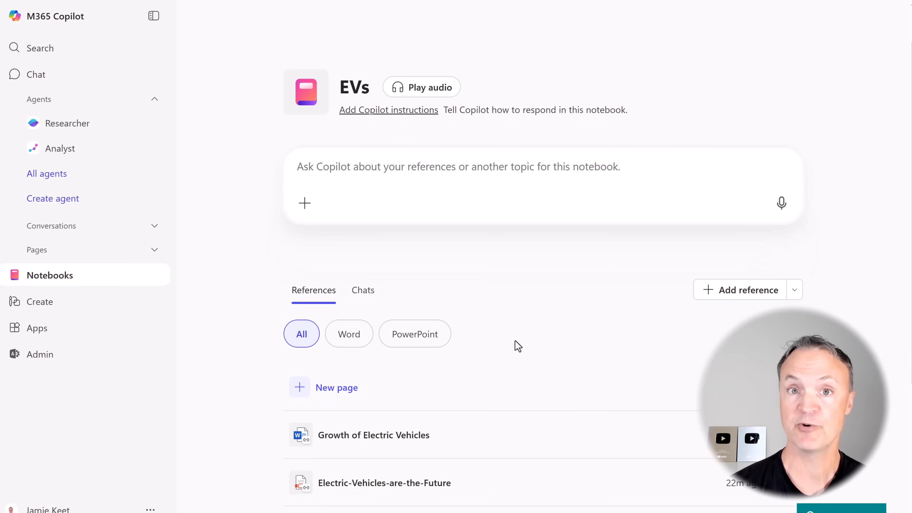
{"action": "mouse_move", "coordinate": [314, 304]}
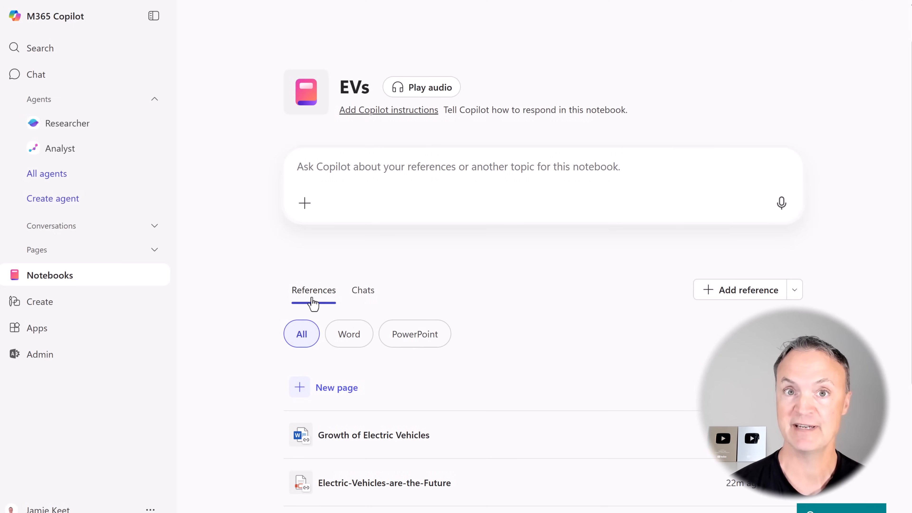
Reopen the earlier Summary chat of the EV documents and read down its numbered sections
{"action": "left_click", "coordinate": [363, 290]}
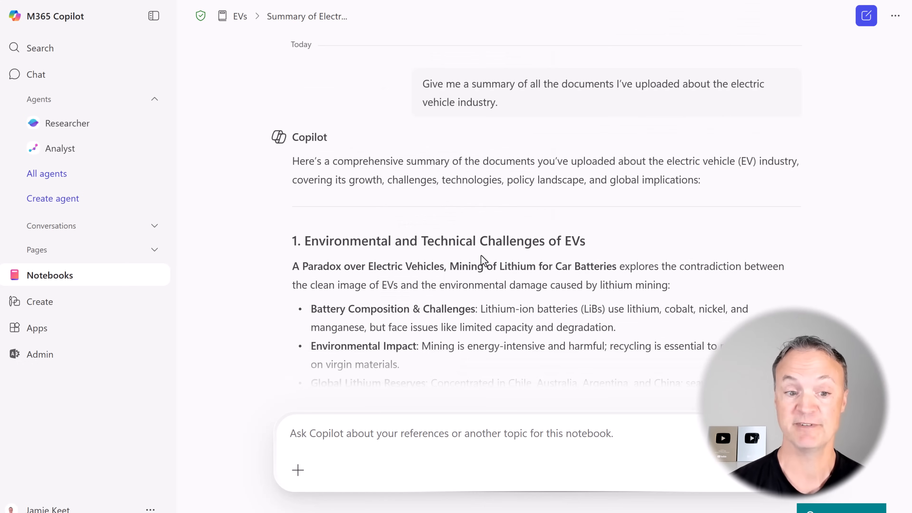
{"action": "scroll", "scroll_direction": "down", "scroll_amount": 3}
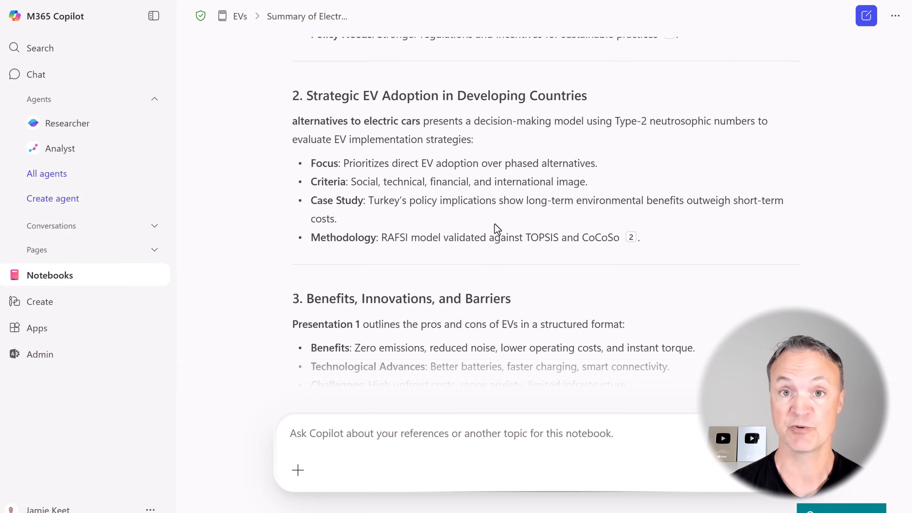
{"action": "mouse_move", "coordinate": [124, 268]}
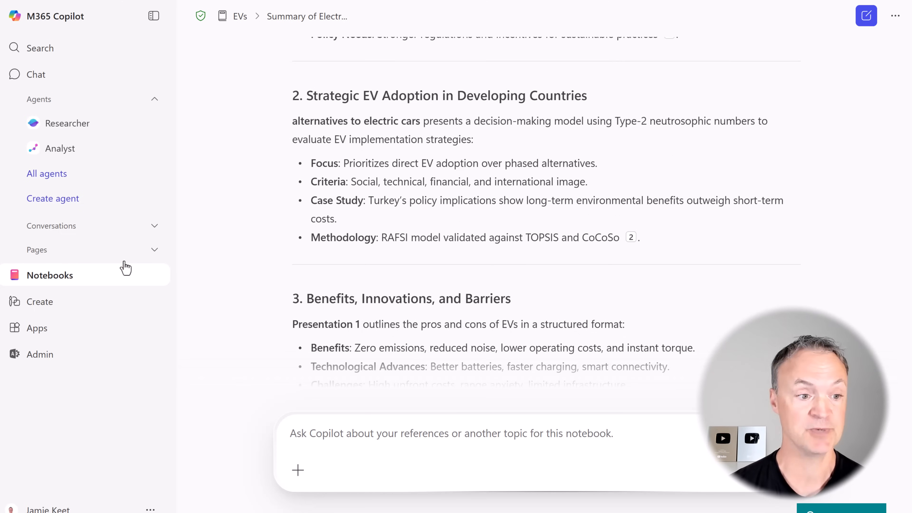
Return to the EVs notebook from the notebooks list, ready to ask a new question
{"action": "left_click", "coordinate": [50, 275]}
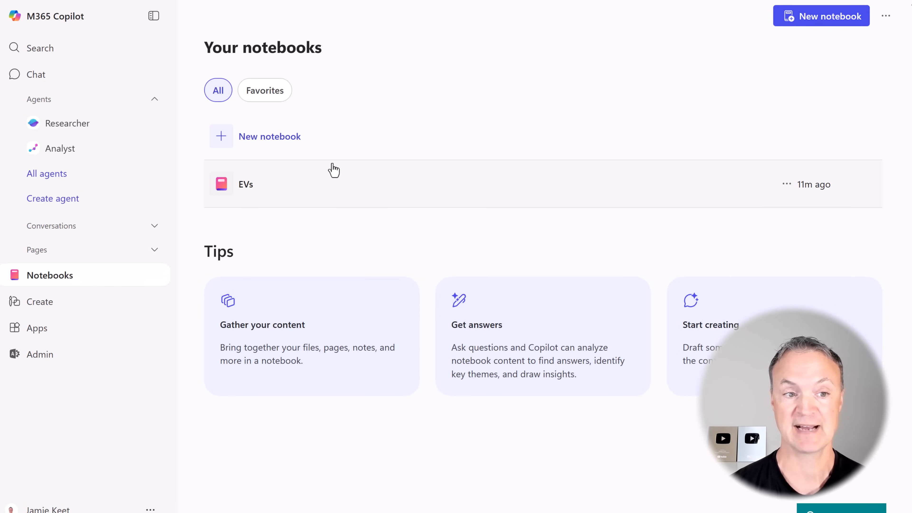
{"action": "mouse_move", "coordinate": [347, 238]}
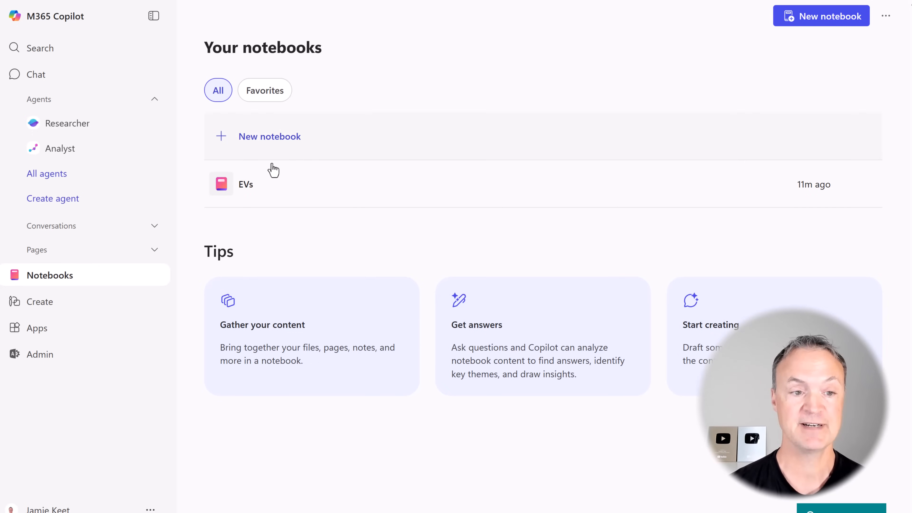
{"action": "left_click", "coordinate": [245, 185]}
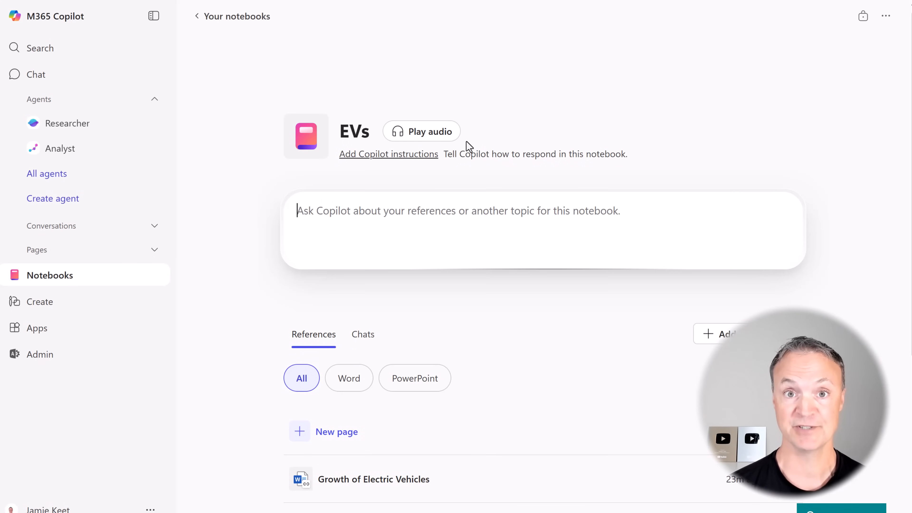
{"action": "left_click", "coordinate": [457, 220]}
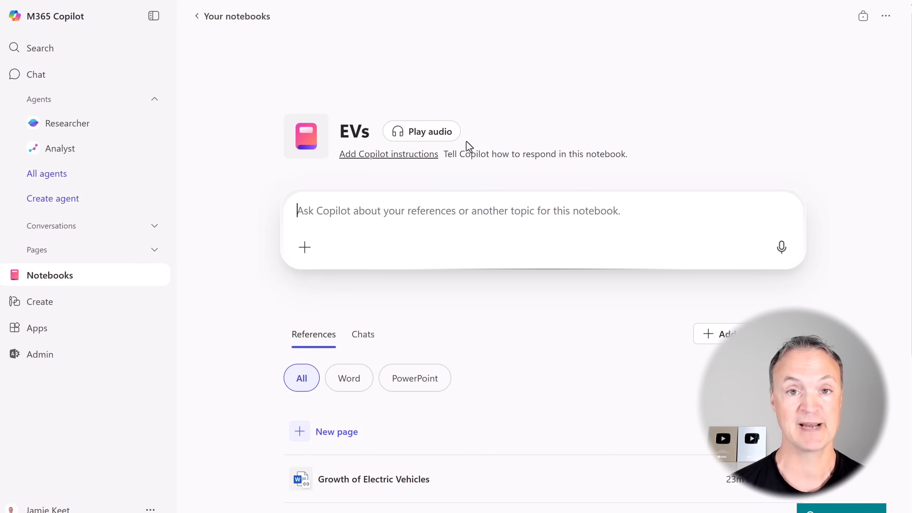